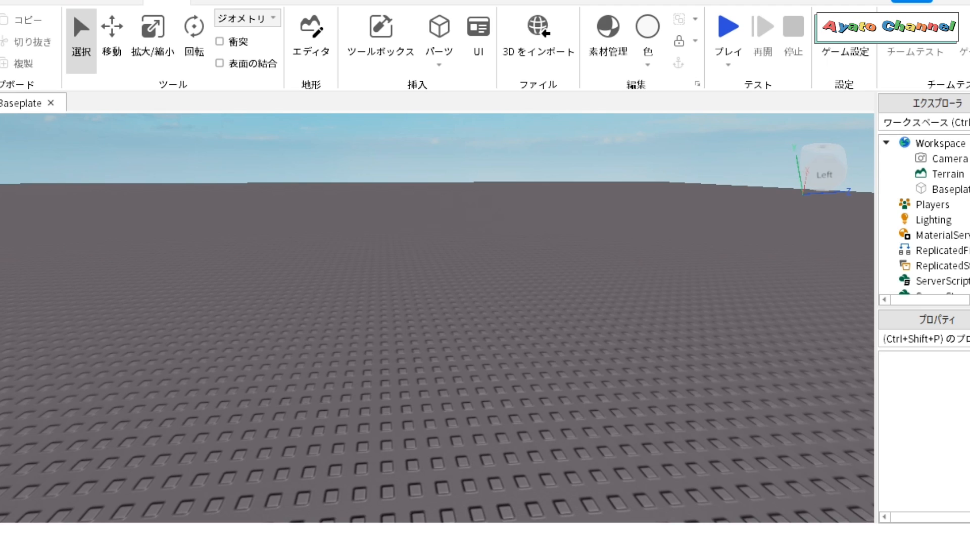
Insert a Part, scale it to a white cube and stack duplicates into one-, two- and three-cube blocks.
click(436, 24)
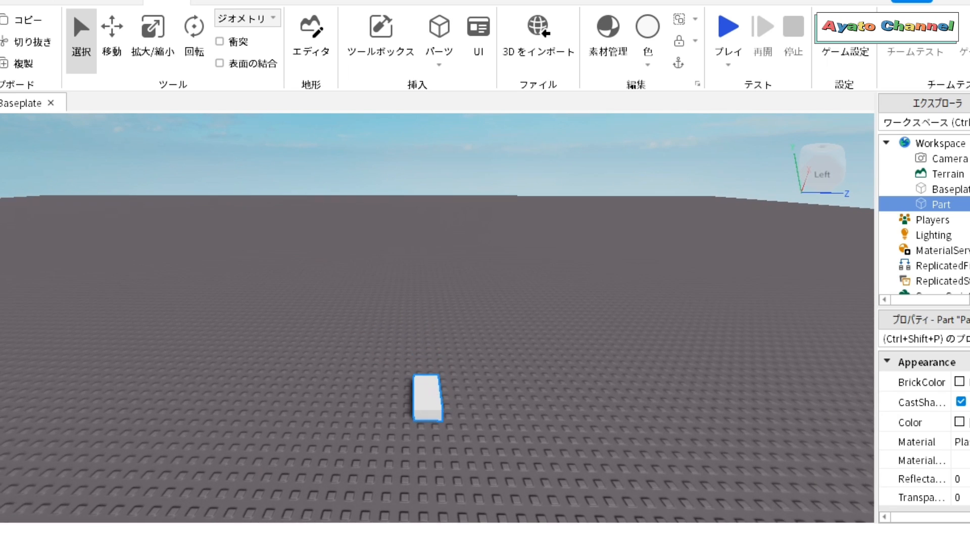
click(153, 29)
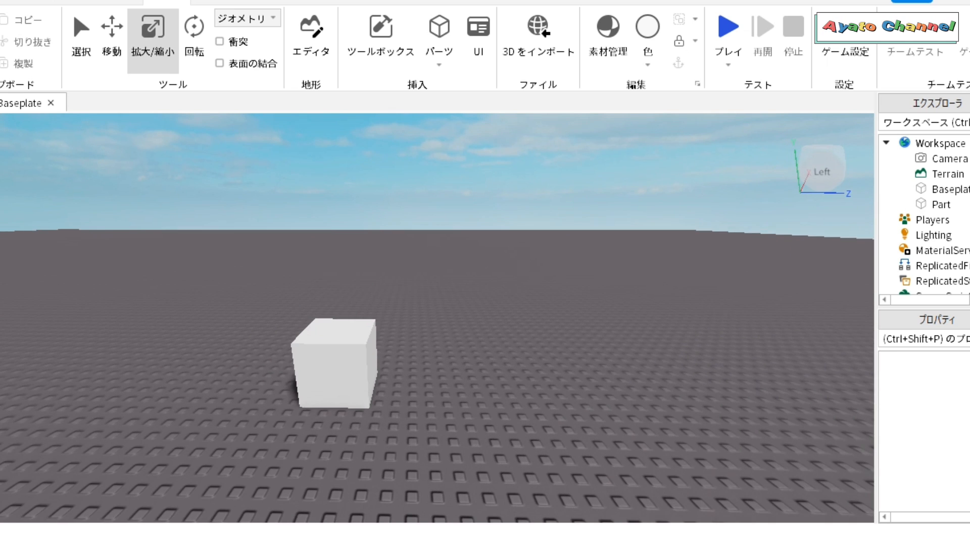
click(339, 367)
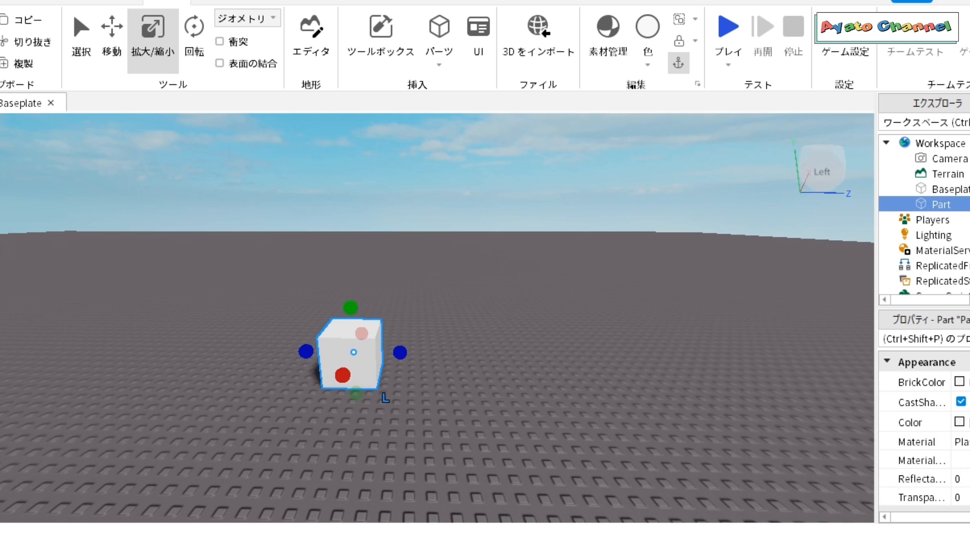
click(82, 36)
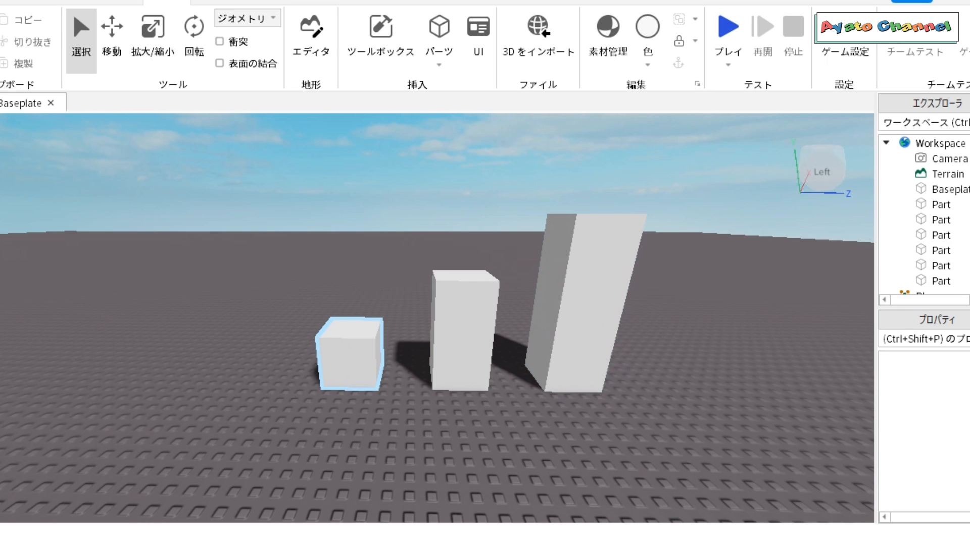
Colour the single cube red, the two-tall block orange and the three-tall block yellow.
click(647, 37)
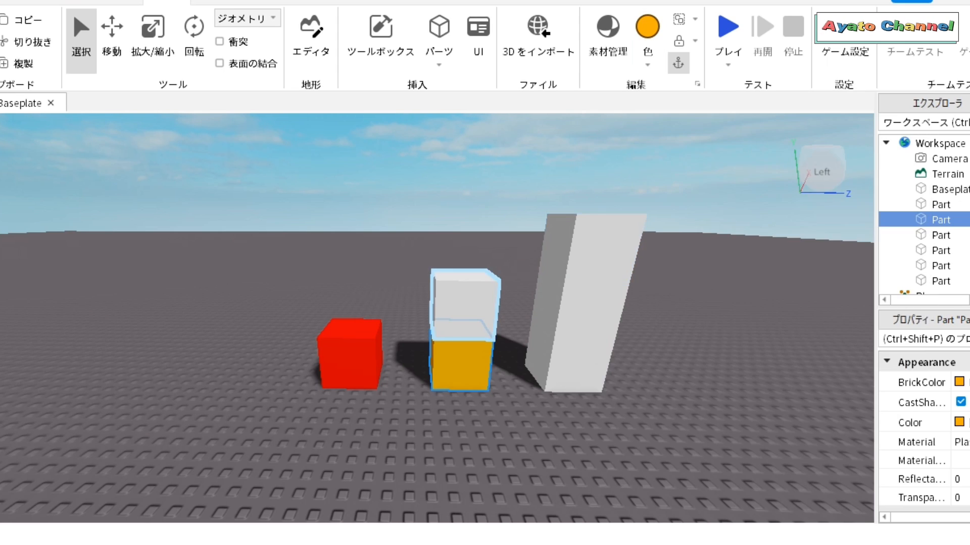
click(647, 26)
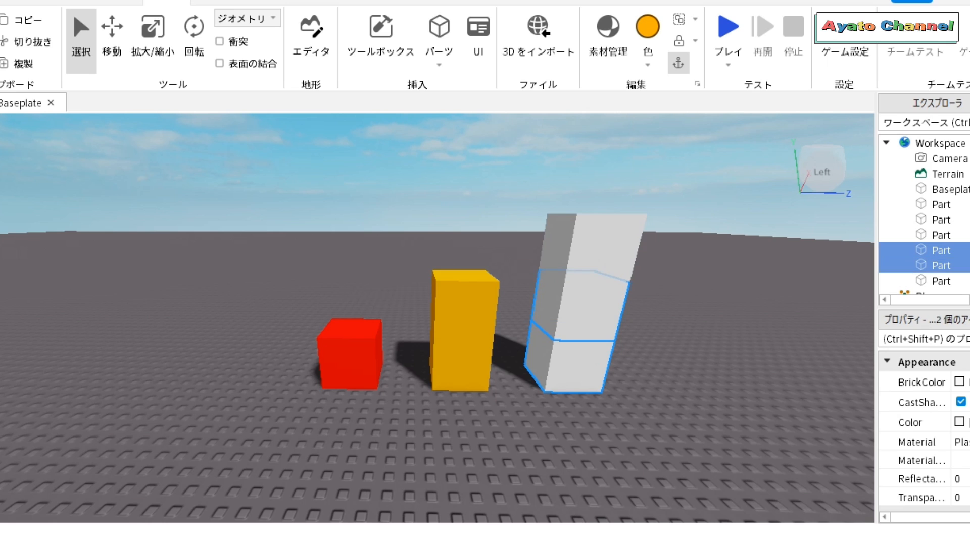
click(647, 25)
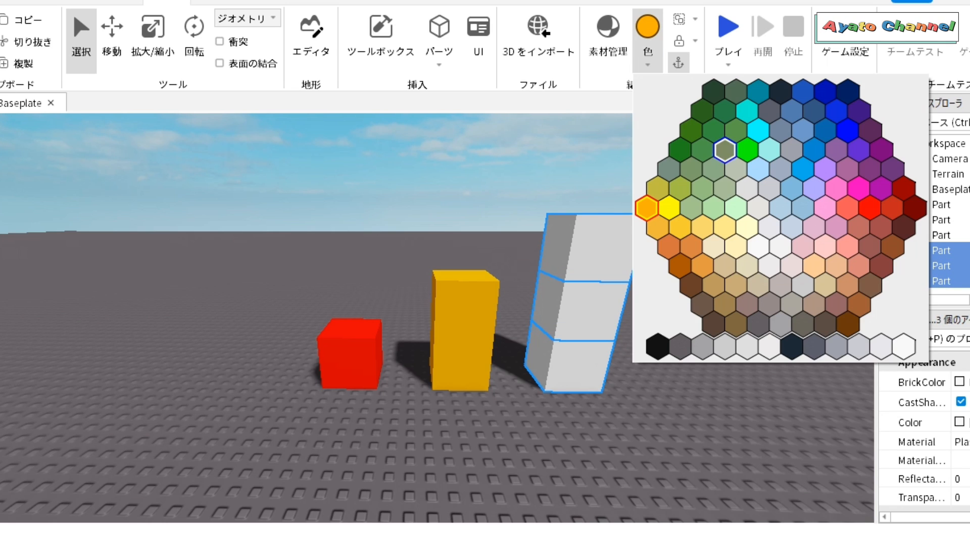
click(665, 210)
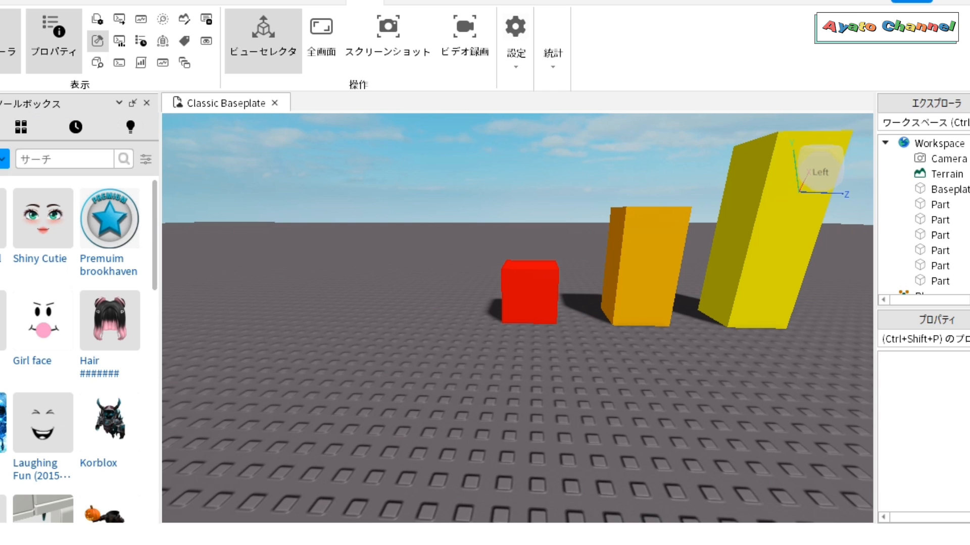
Search the Toolbox for numberblocks and apply the one-eyed, glasses and crowned faces to the red, orange and yellow blocks.
text(numberblocks)
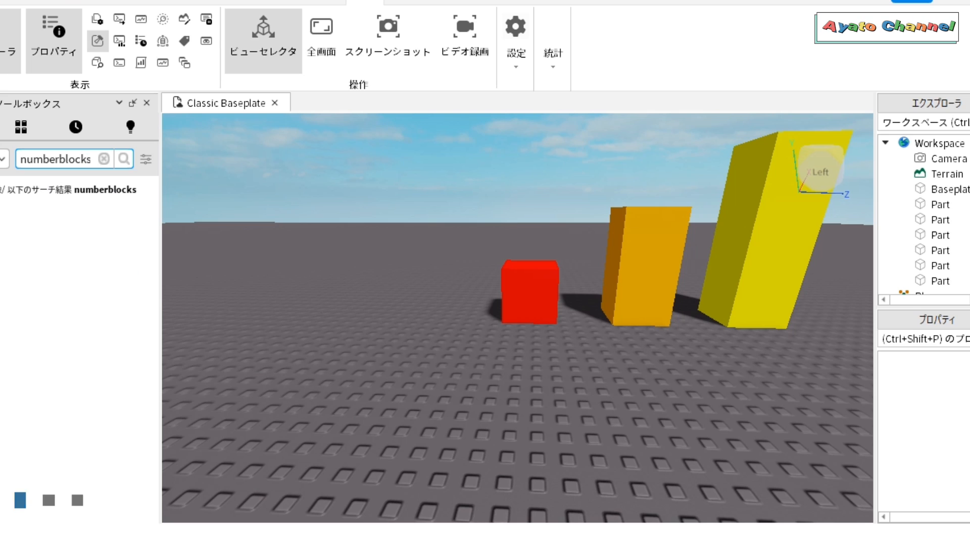
click(123, 158)
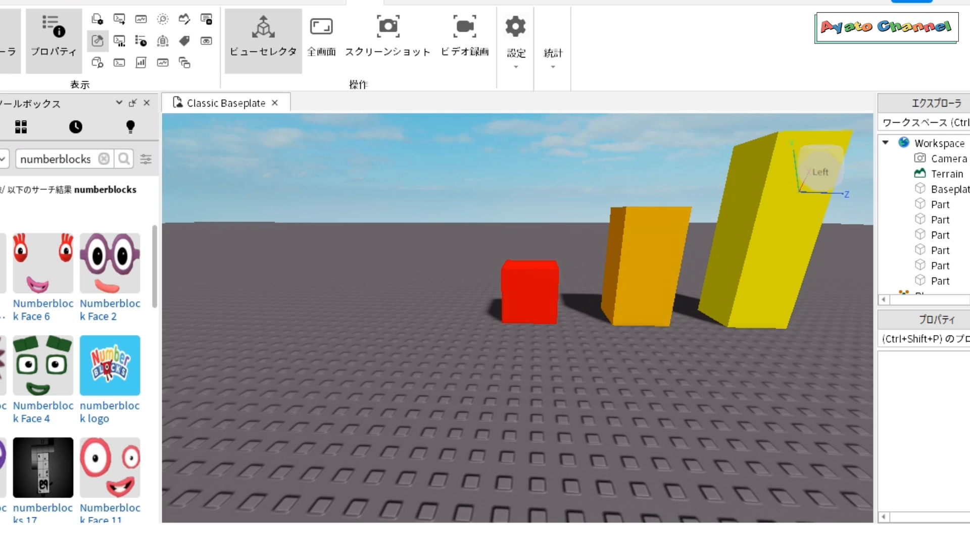
scroll(down, 3)
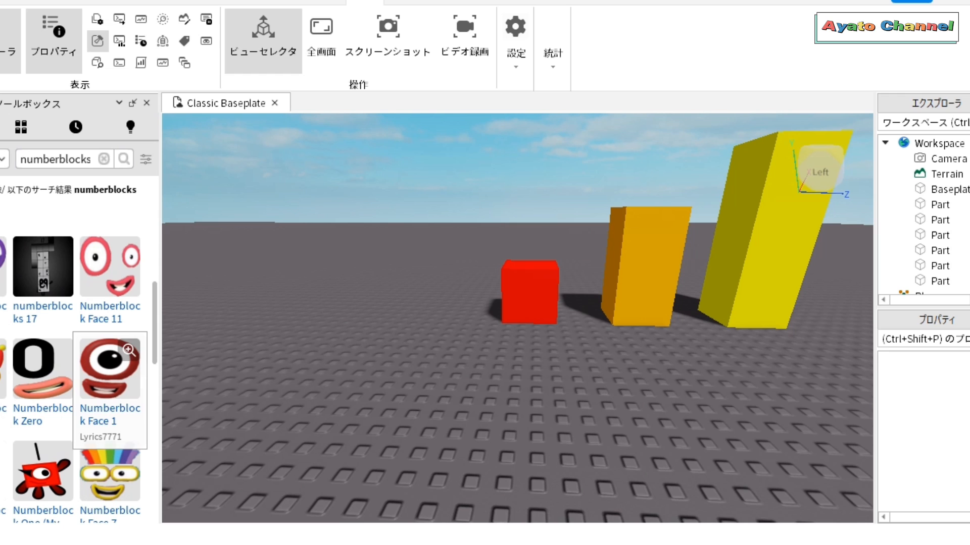
click(109, 370)
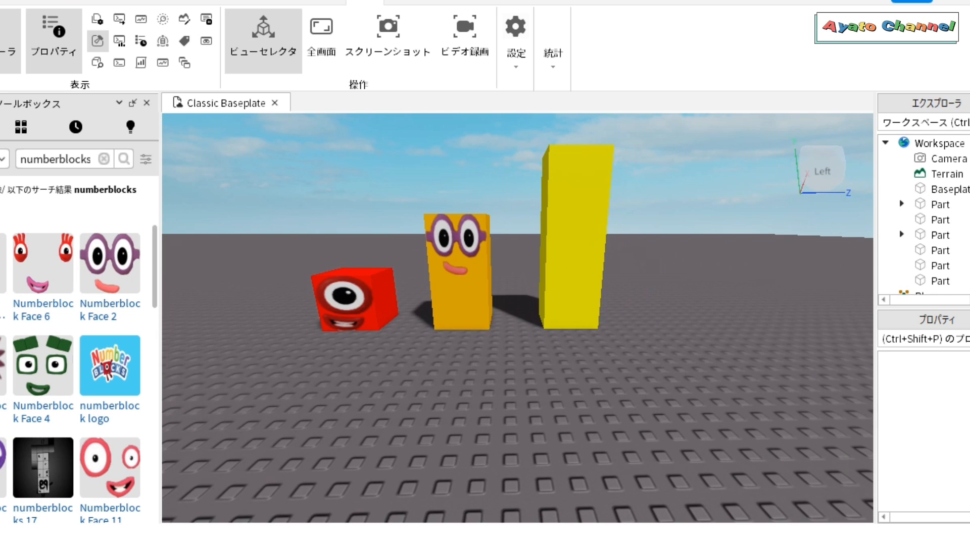
scroll(down, 3)
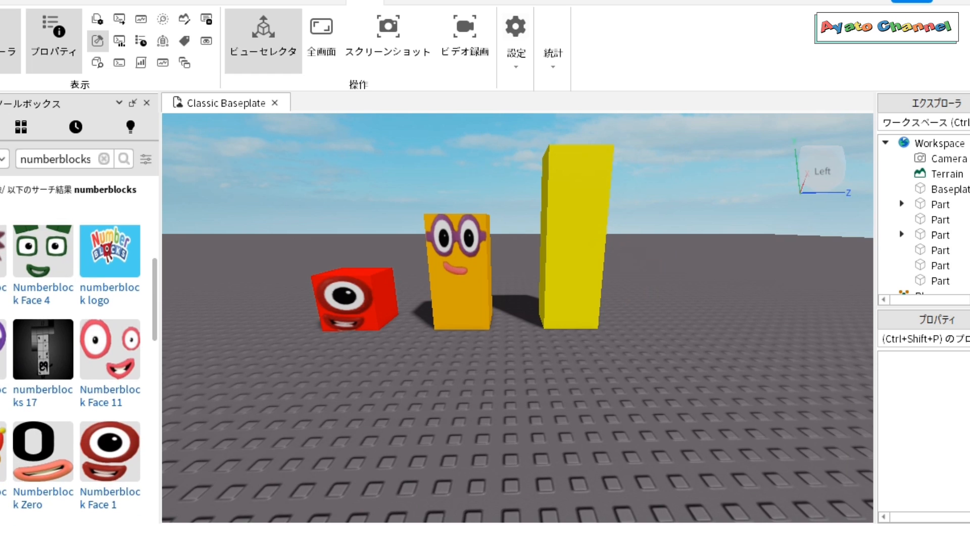
click(943, 190)
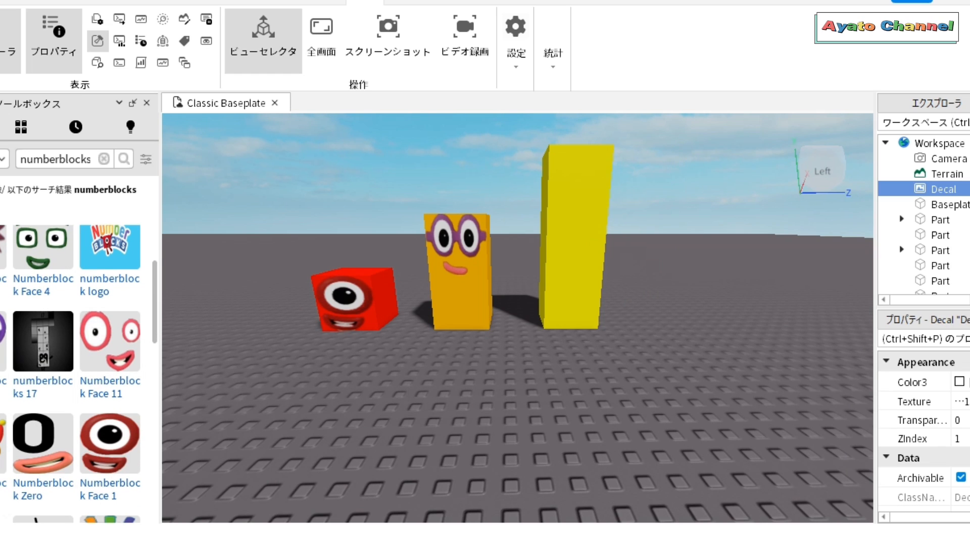
click(576, 182)
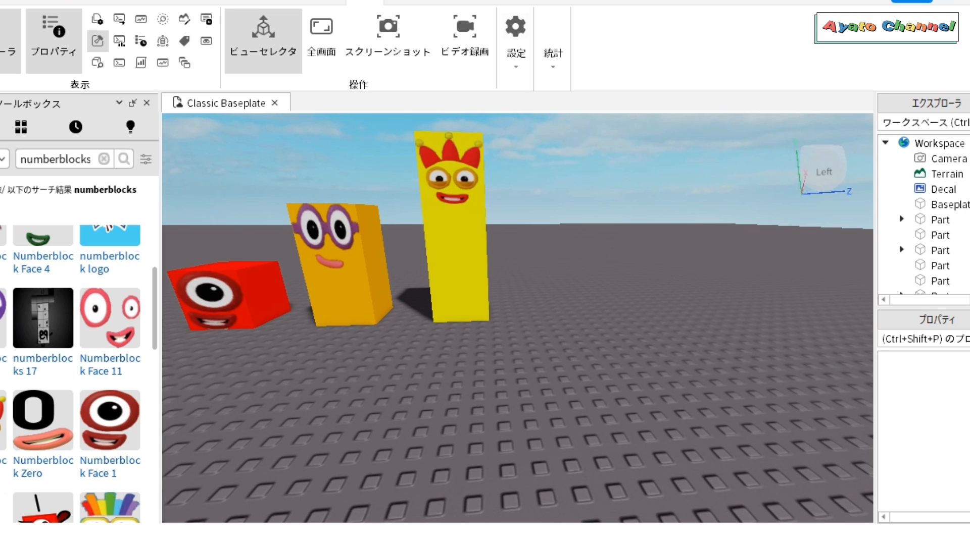
Duplicate green cubes into a 2x2 block and Union them into one piece for Numberblock four.
scroll(down, 3)
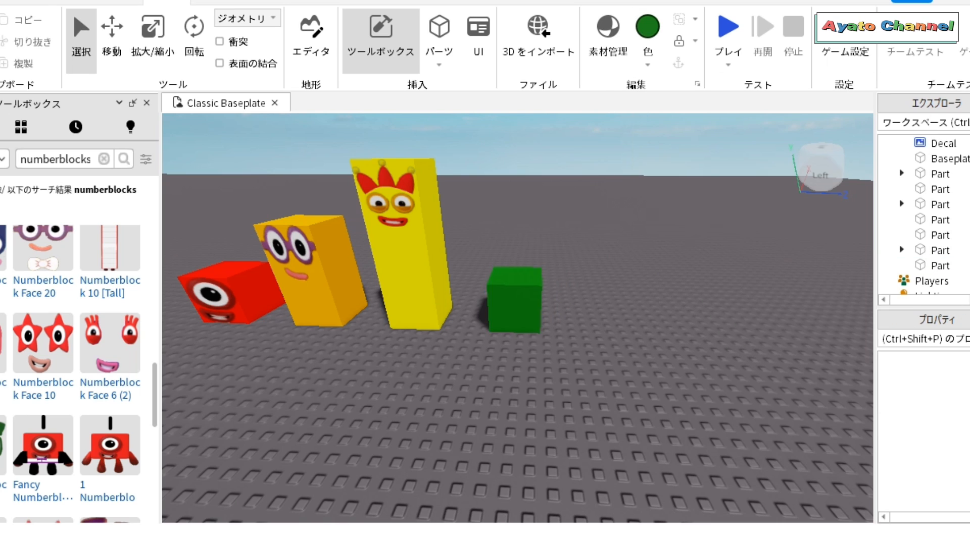
click(516, 299)
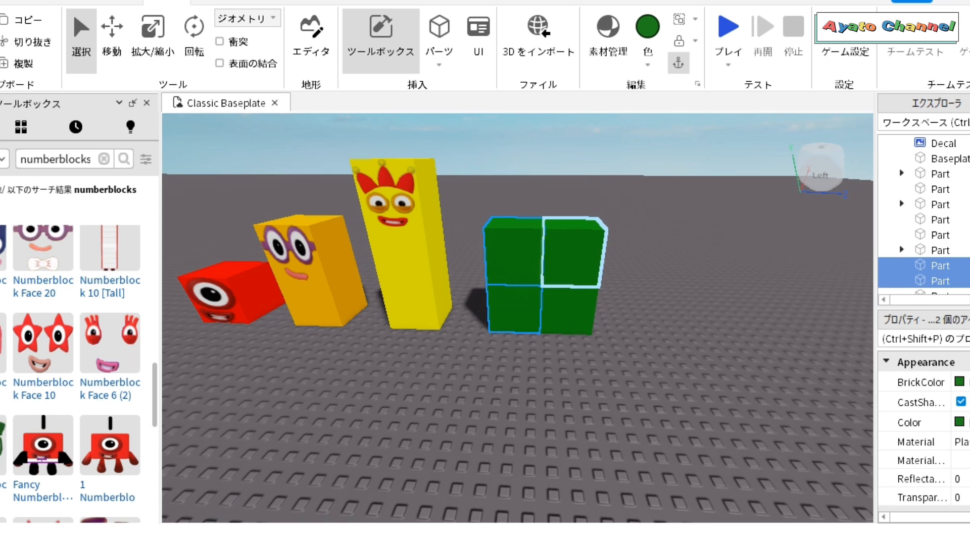
right_click(537, 281)
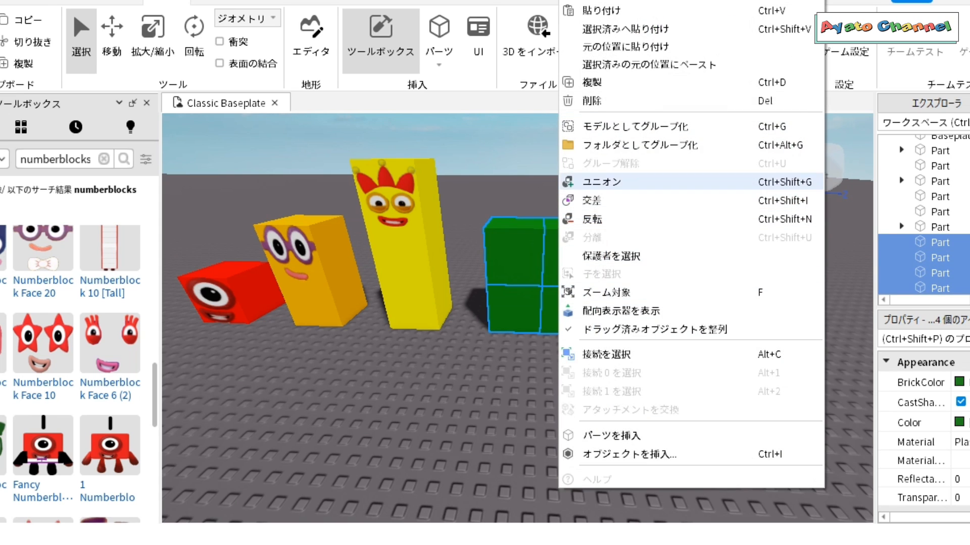
click(601, 182)
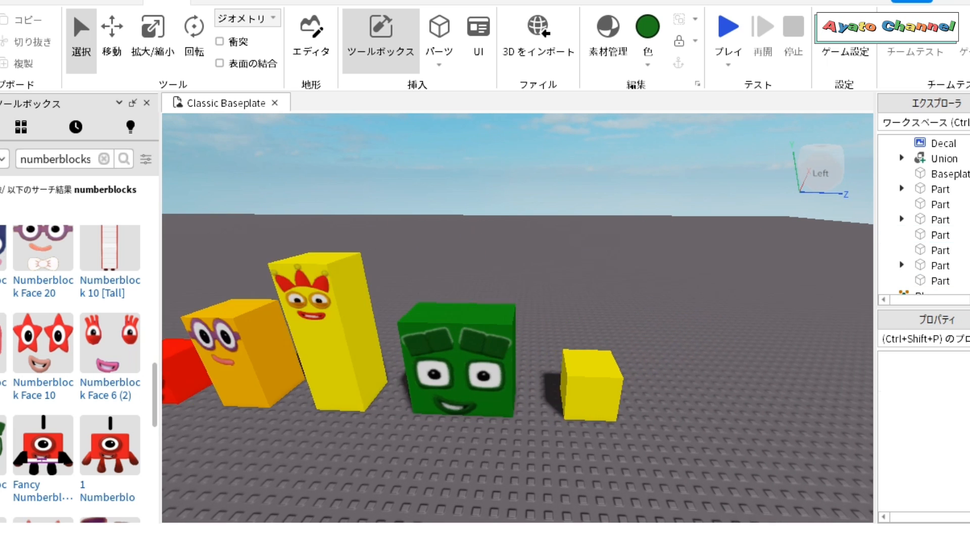
Colour the new cube cyan, stack it five cubes tall and apply the star-eyed Numberblock face.
click(589, 388)
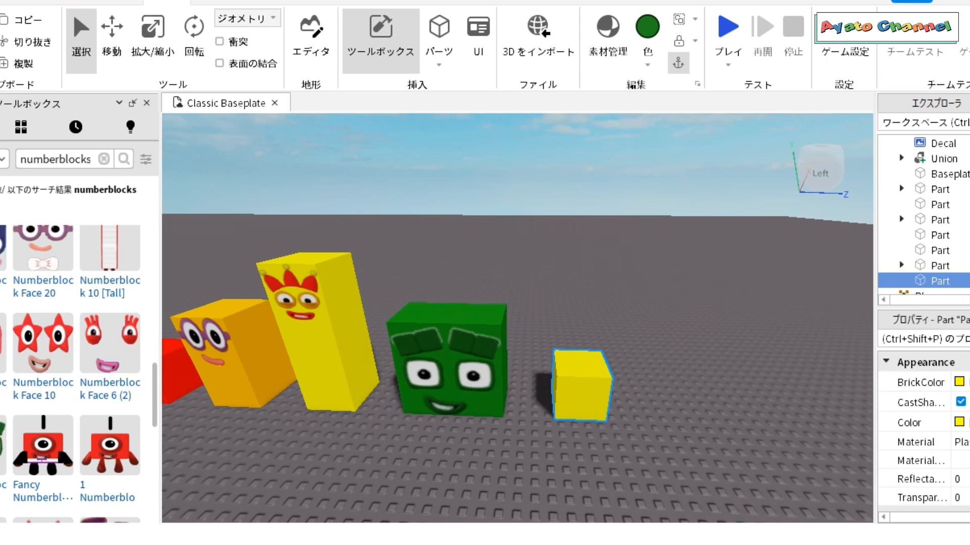
click(646, 27)
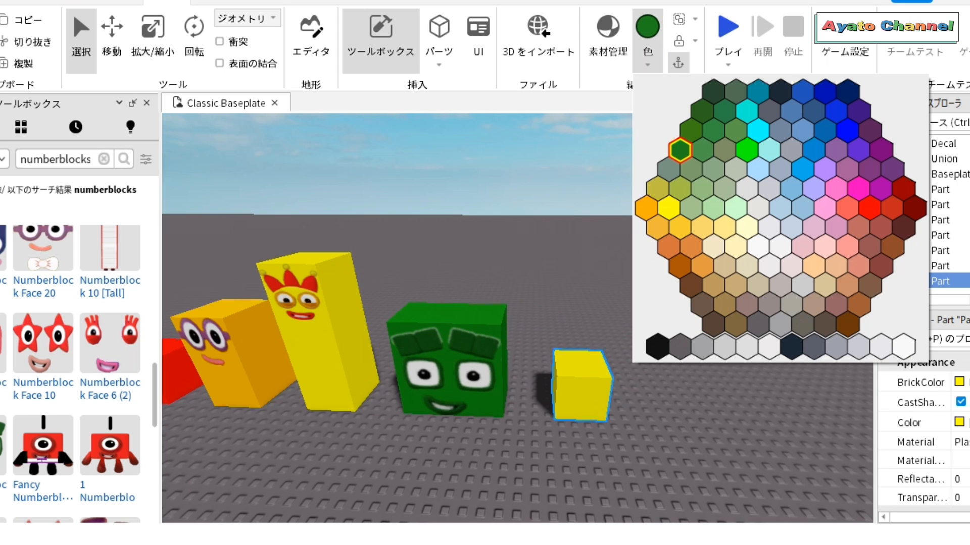
click(758, 143)
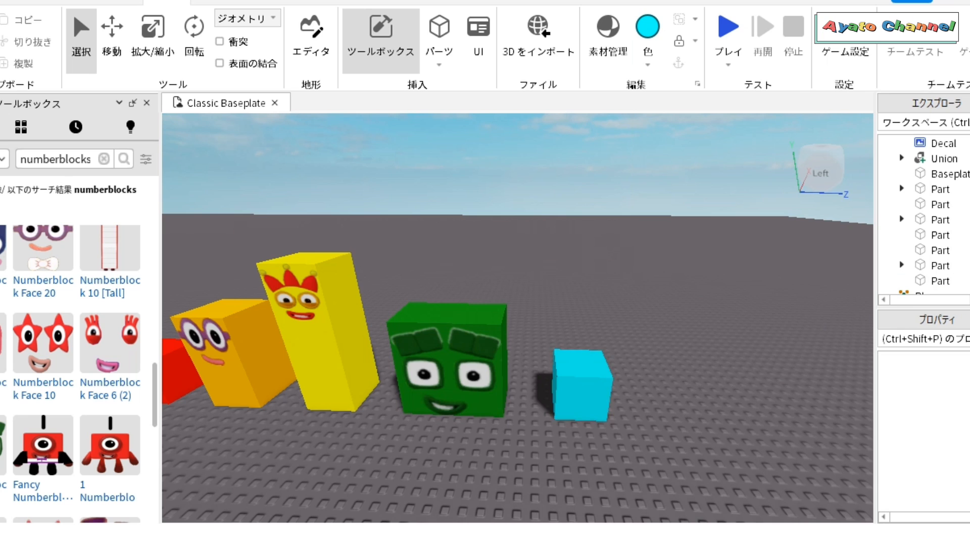
click(582, 390)
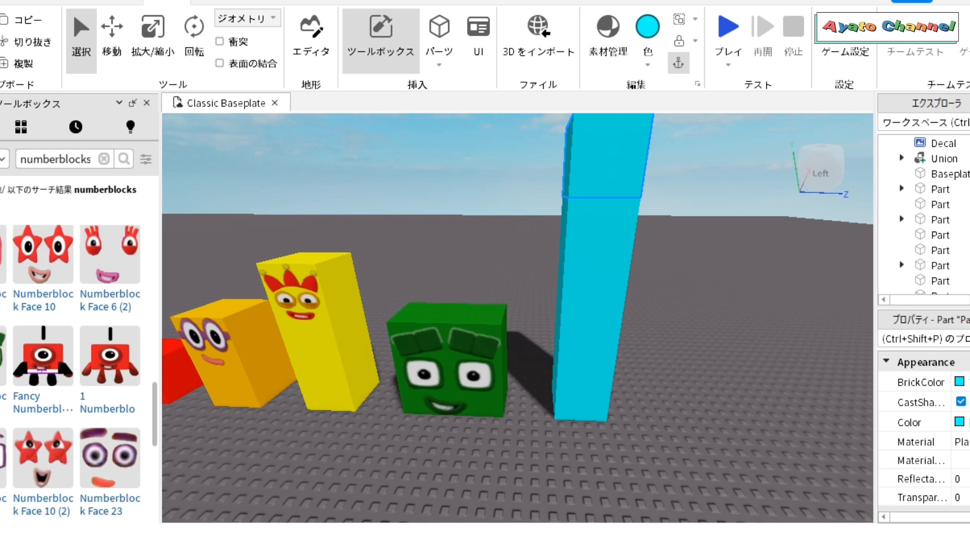
scroll(down, 3)
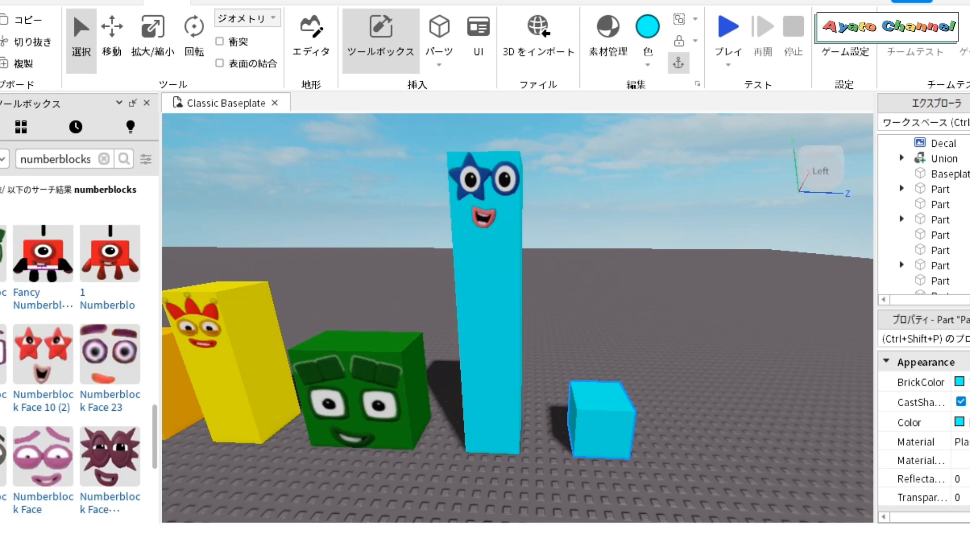
scroll(down, 3)
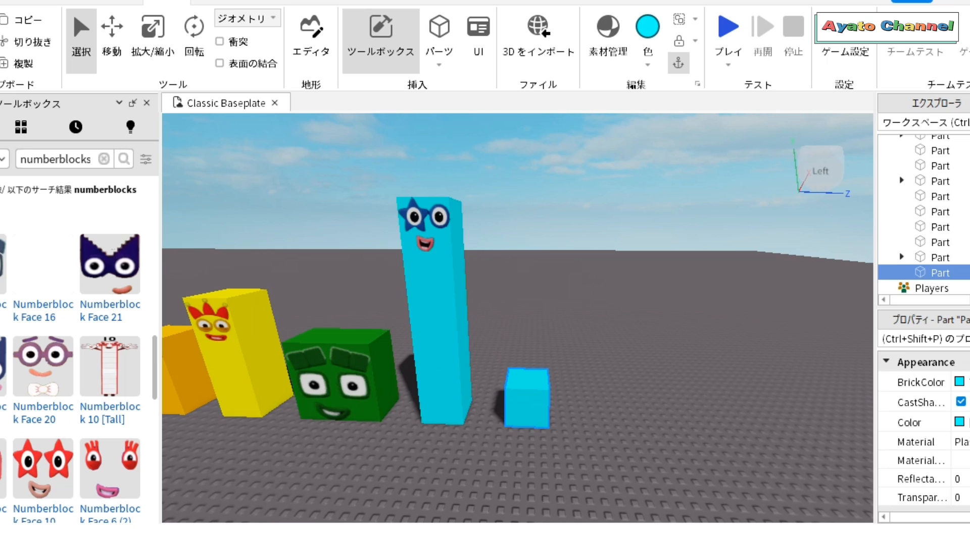
Colour the small cube purple and build it into a 2x3 union block with the red-eyed face.
click(647, 26)
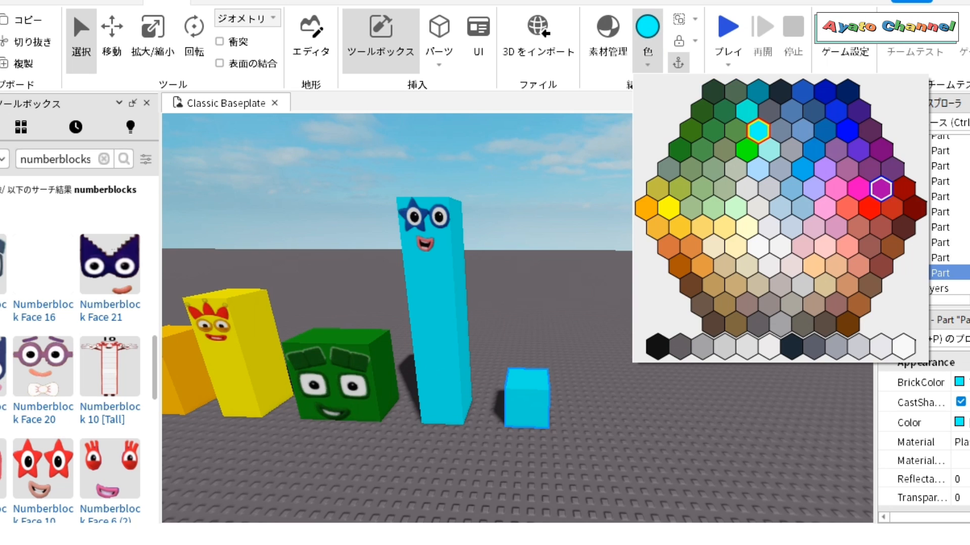
click(878, 189)
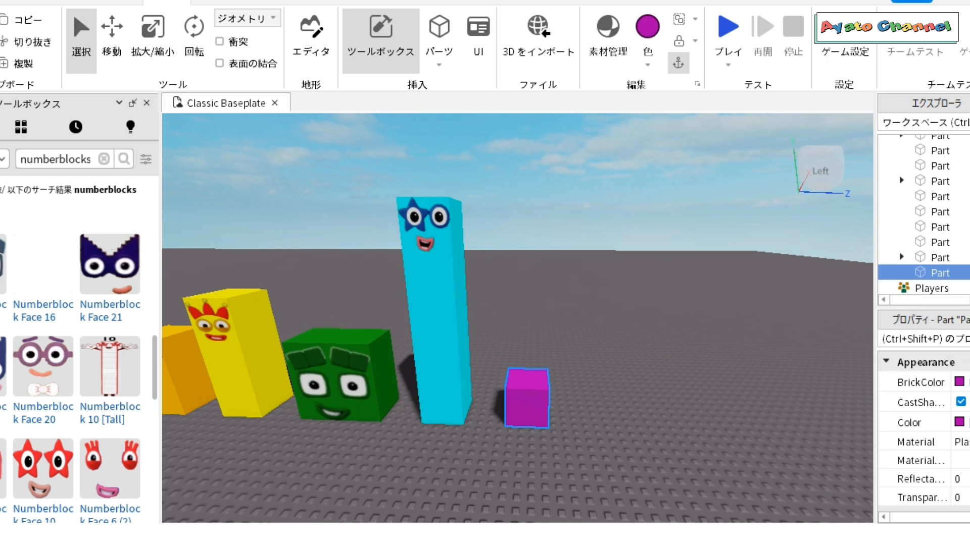
click(648, 24)
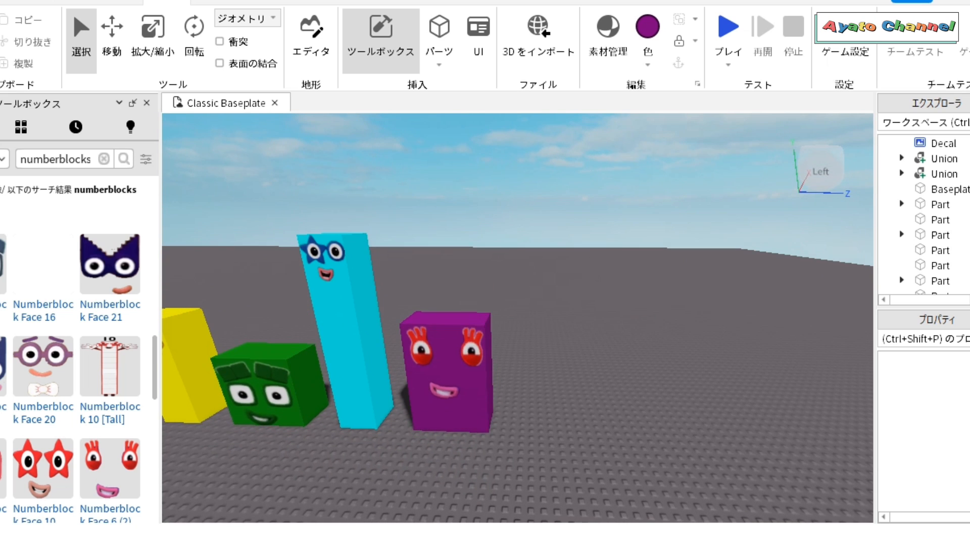
Recolour the seven stacked cubes in rainbow order, red at the bottom up to green, cyan and Plum on top.
click(454, 411)
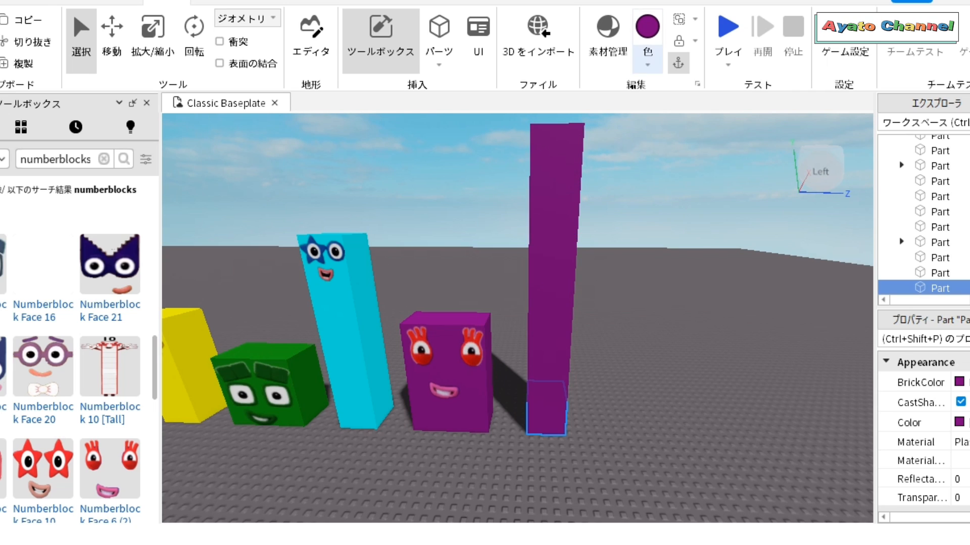
click(646, 26)
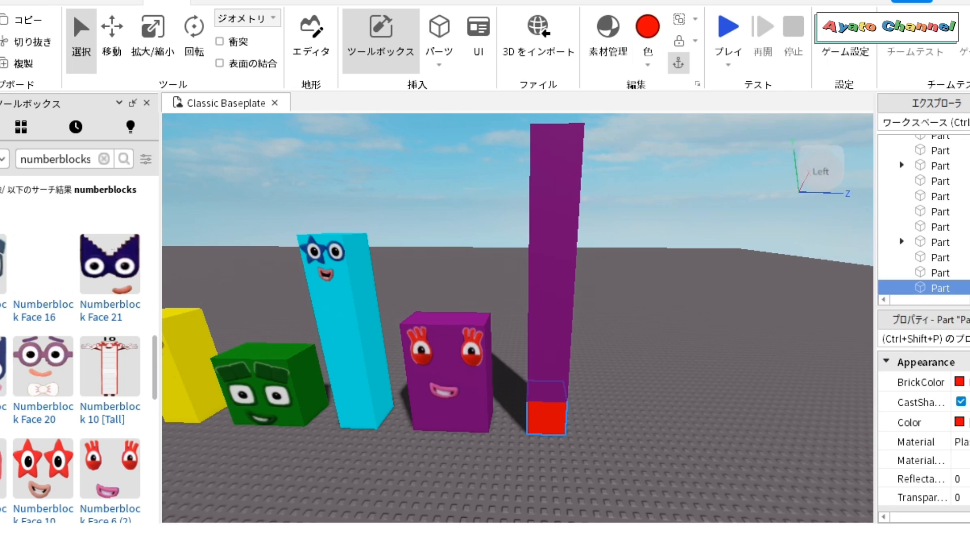
click(648, 26)
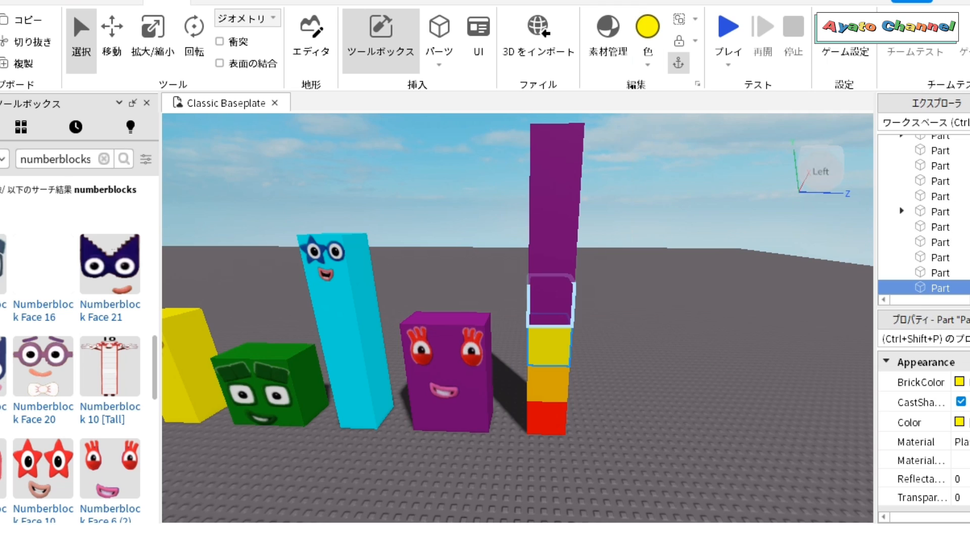
click(647, 26)
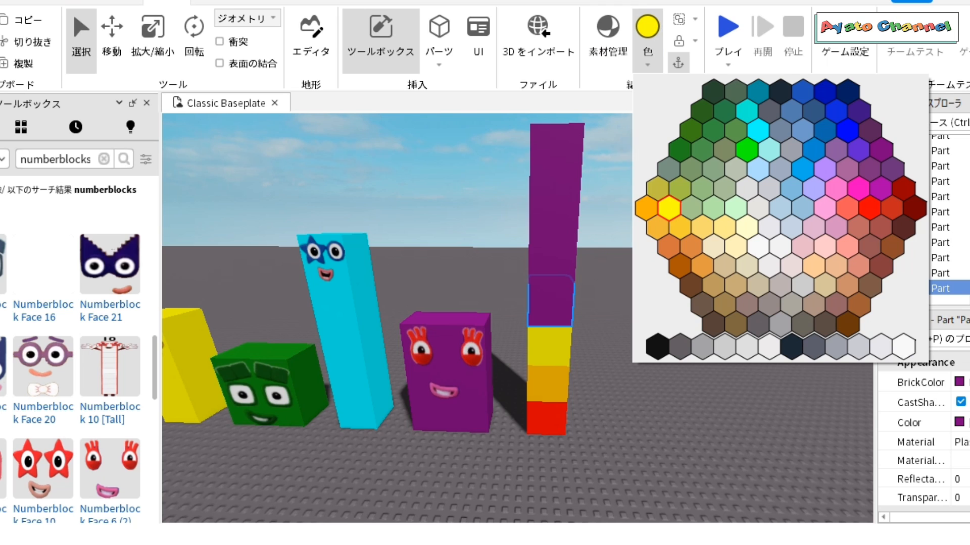
mouse_move(678, 150)
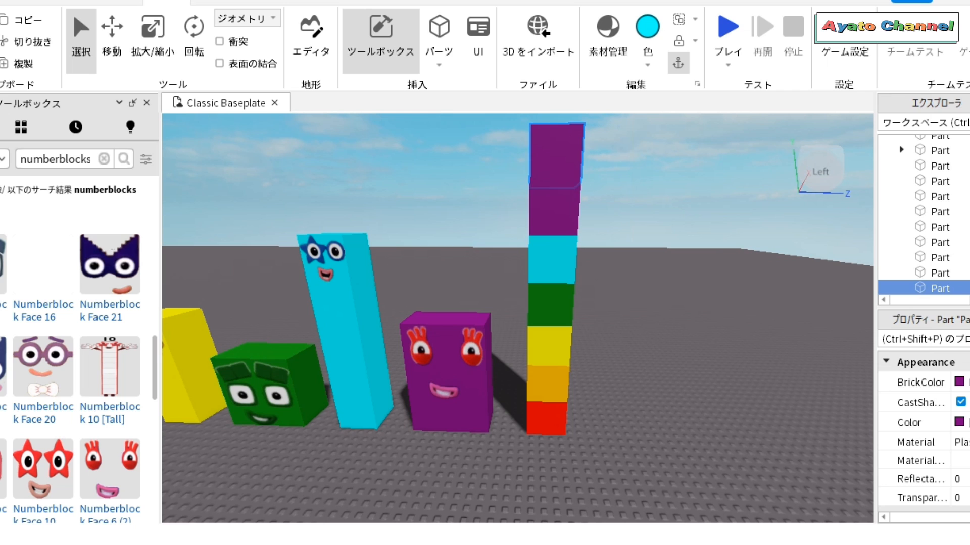
click(647, 26)
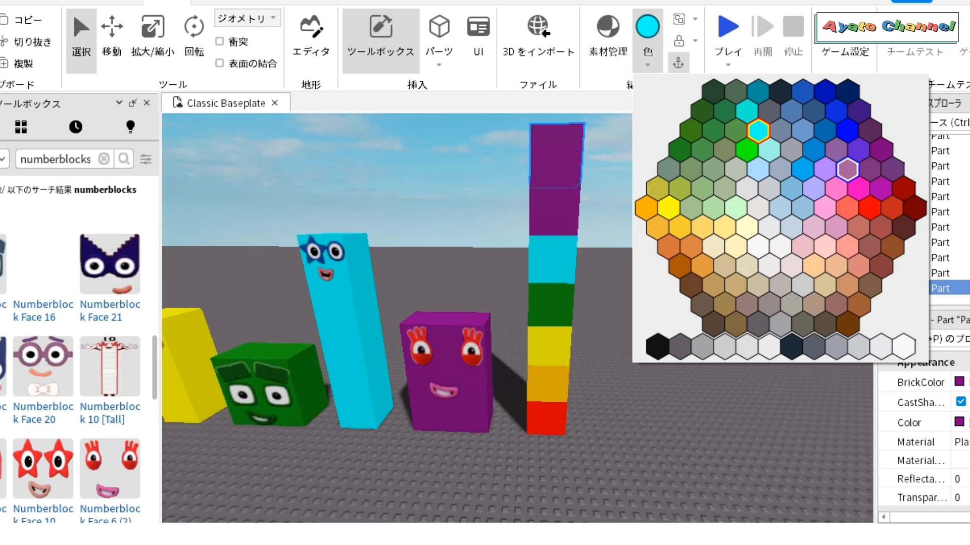
mouse_move(870, 170)
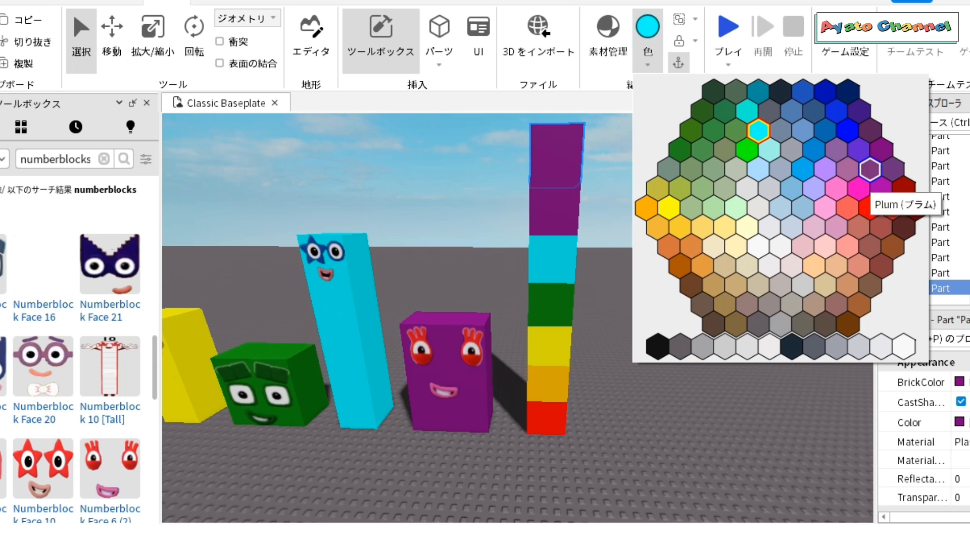
click(868, 170)
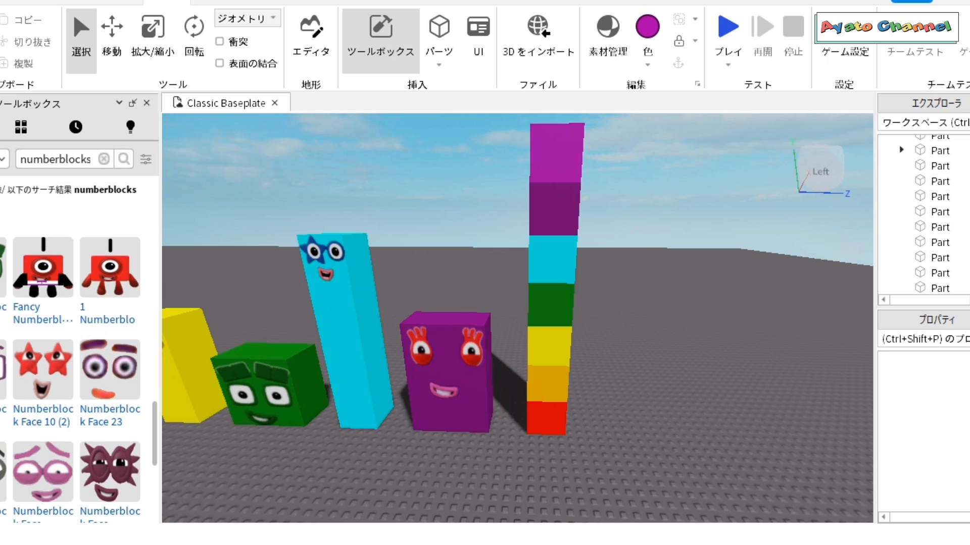
Insert Numberblock Face 7, the rainbow-haired face, onto the top cube of the stack.
scroll(down, 3)
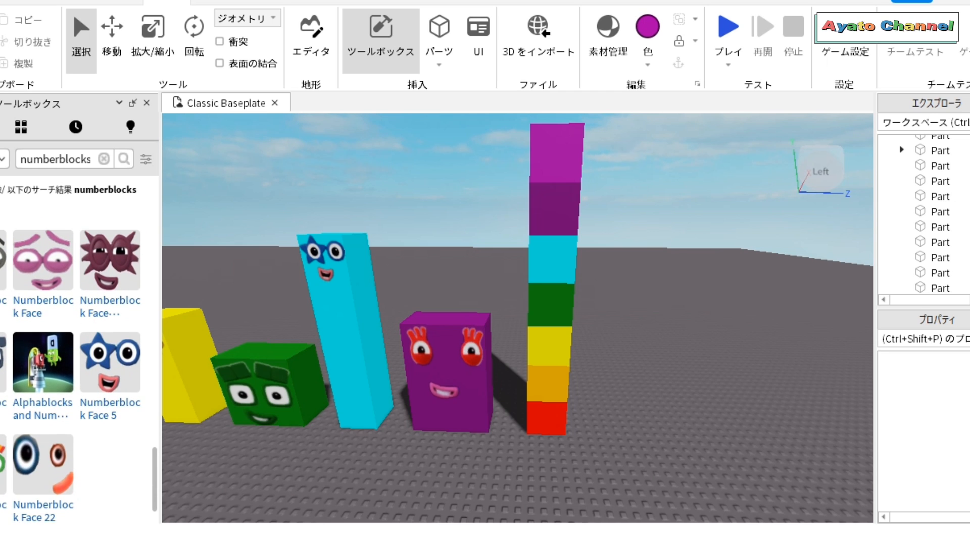
scroll(down, 3)
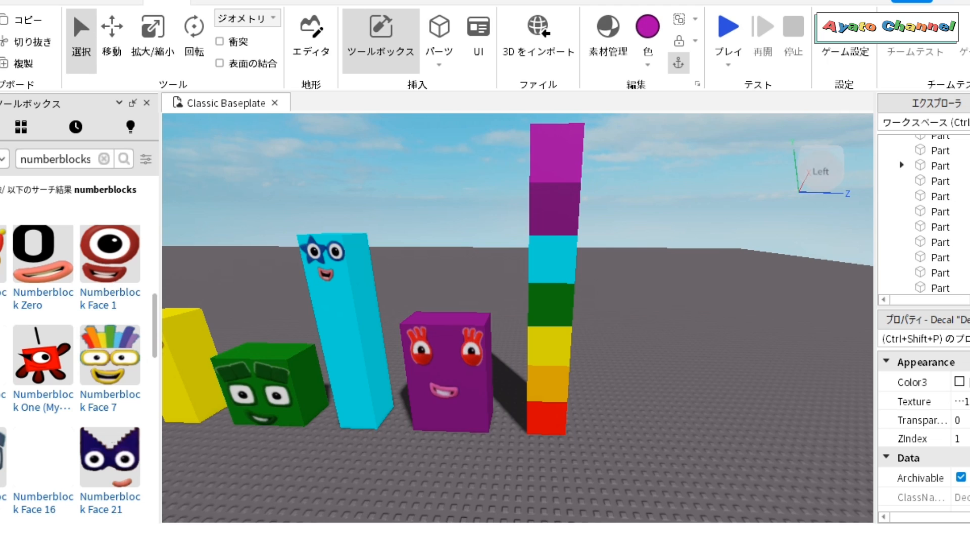
click(556, 161)
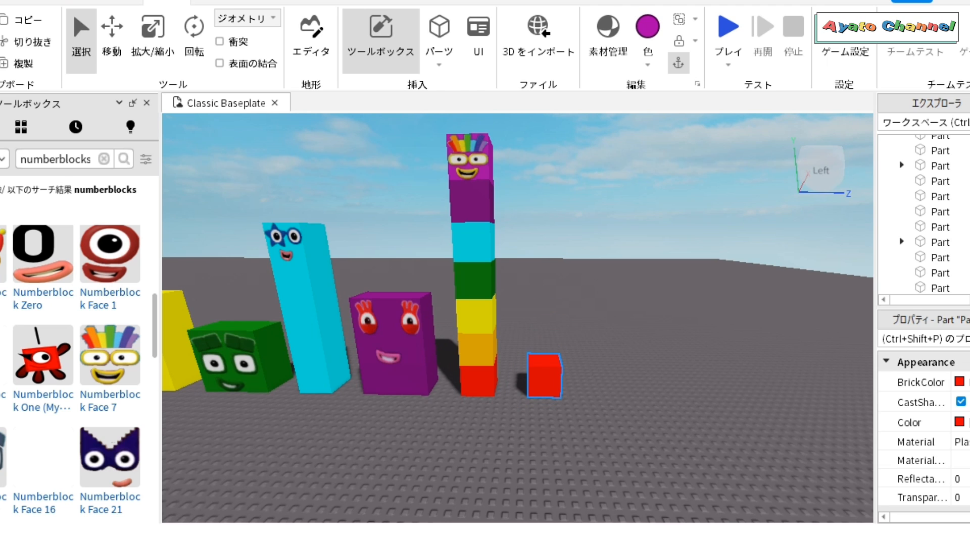
Paint the cube magenta, duplicate it into a 2x4 block and Union the eight cubes into one piece.
click(647, 26)
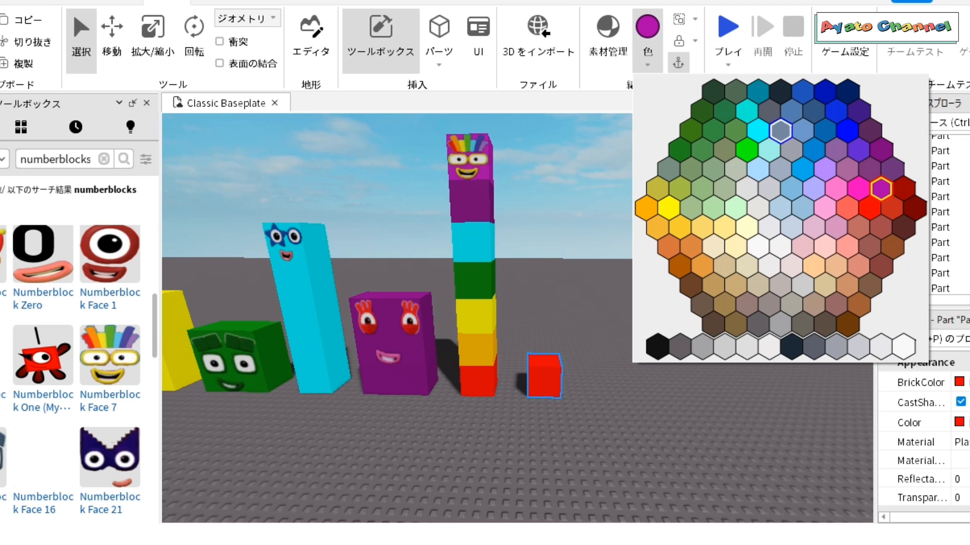
click(852, 181)
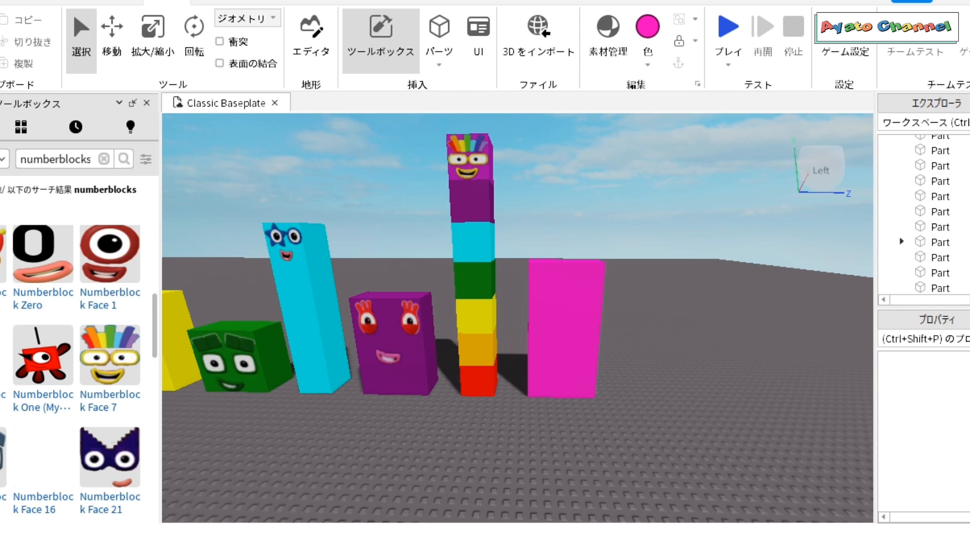
scroll(down, 3)
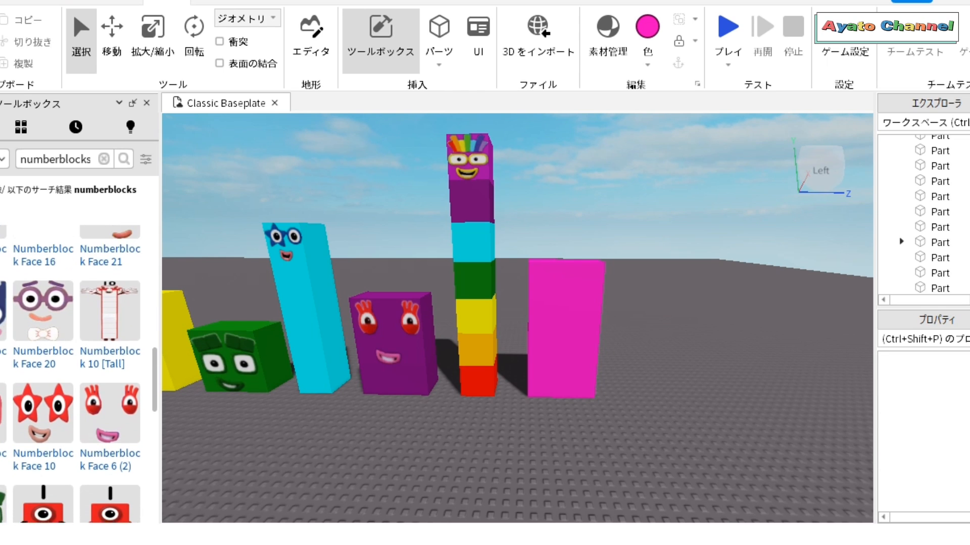
scroll(down, 3)
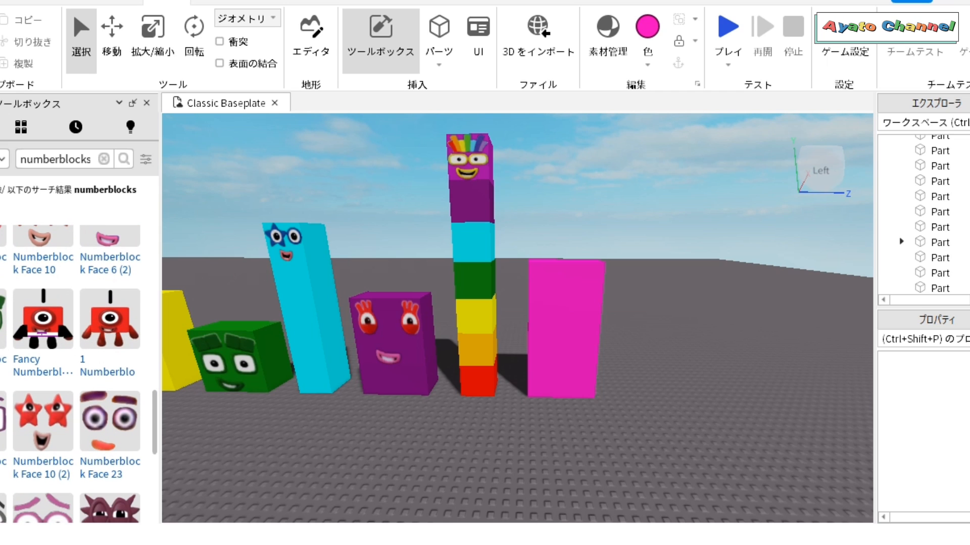
scroll(down, 3)
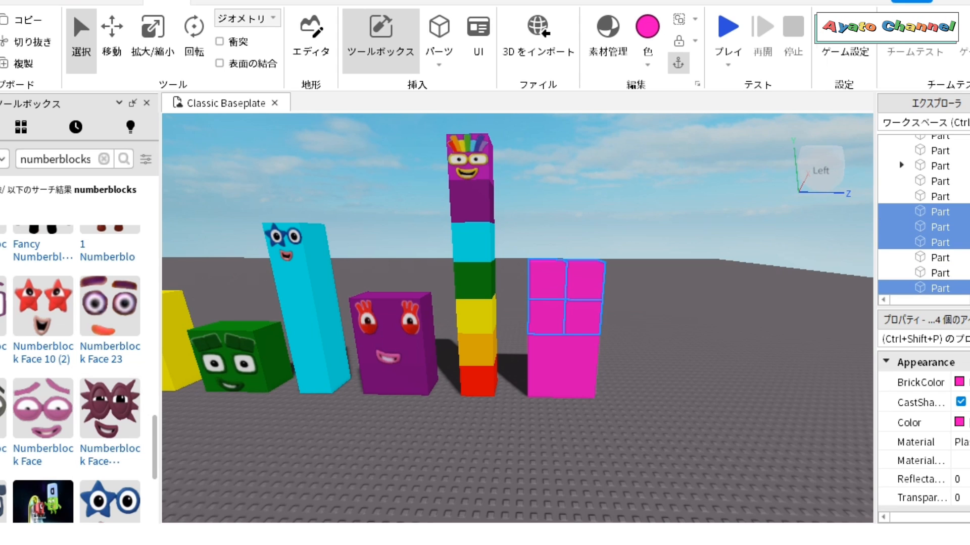
click(232, 360)
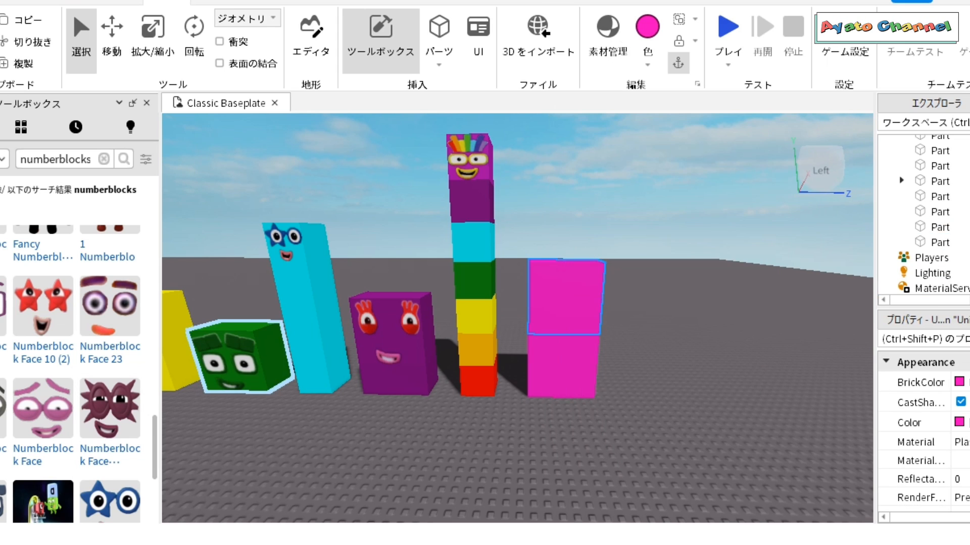
mouse_move(109, 408)
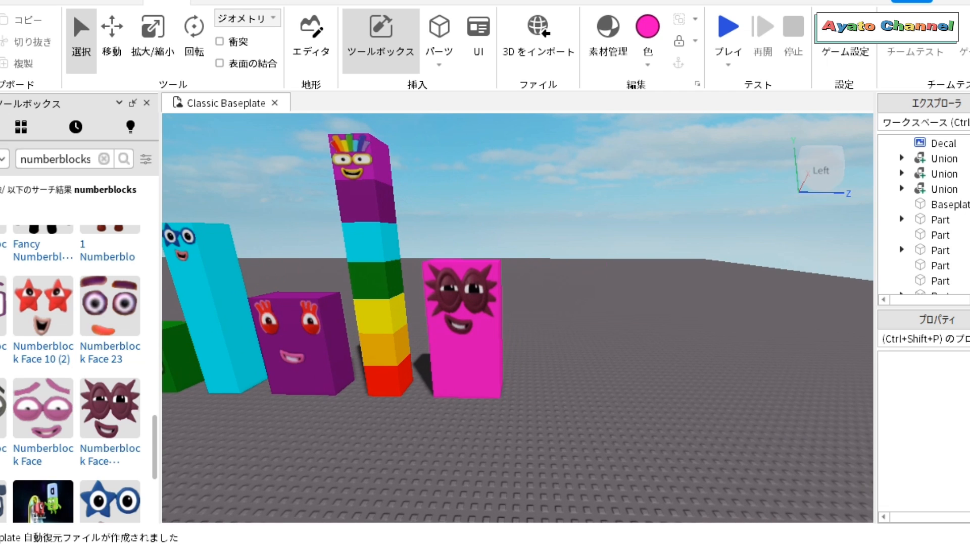
Duplicate cubes into a 3x3 block with light, mid and dark grey rows, darkest on top.
click(483, 382)
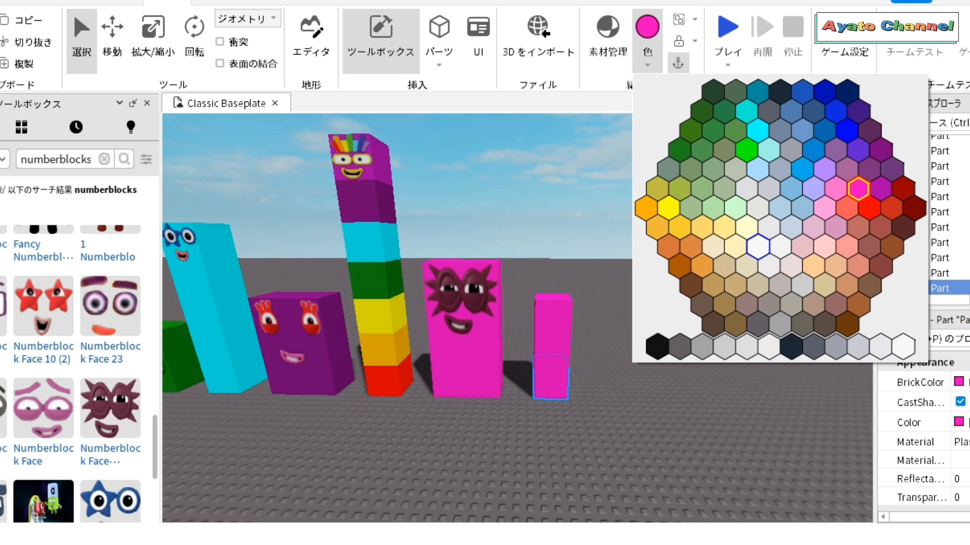
click(758, 251)
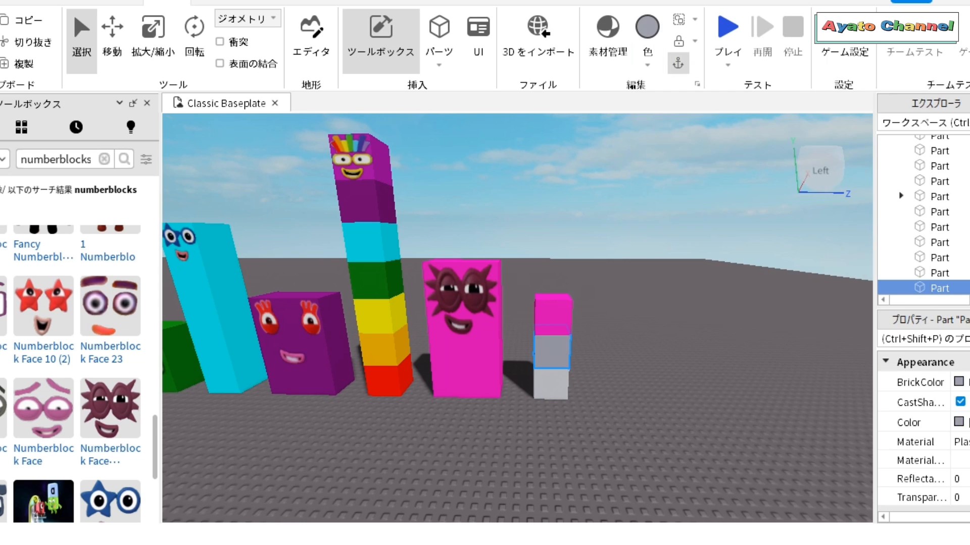
click(643, 28)
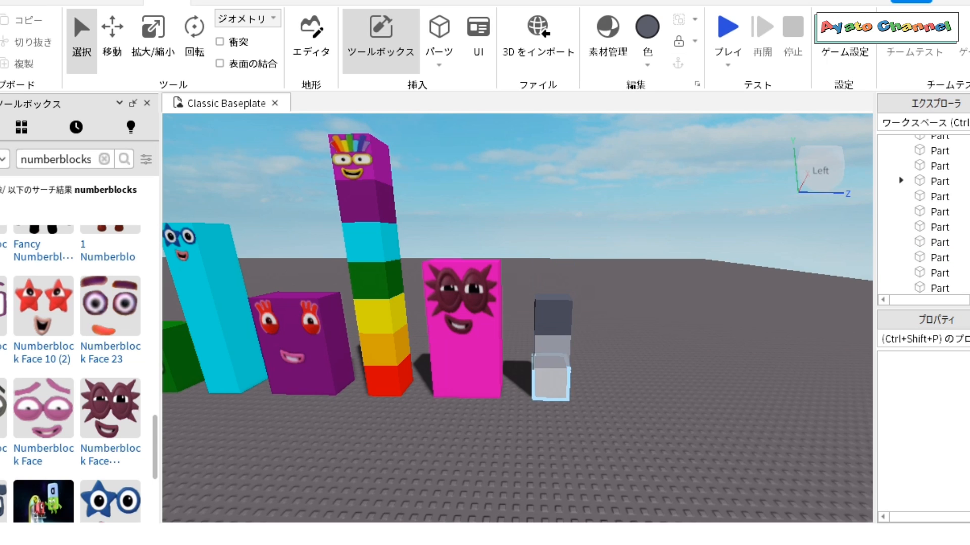
click(550, 348)
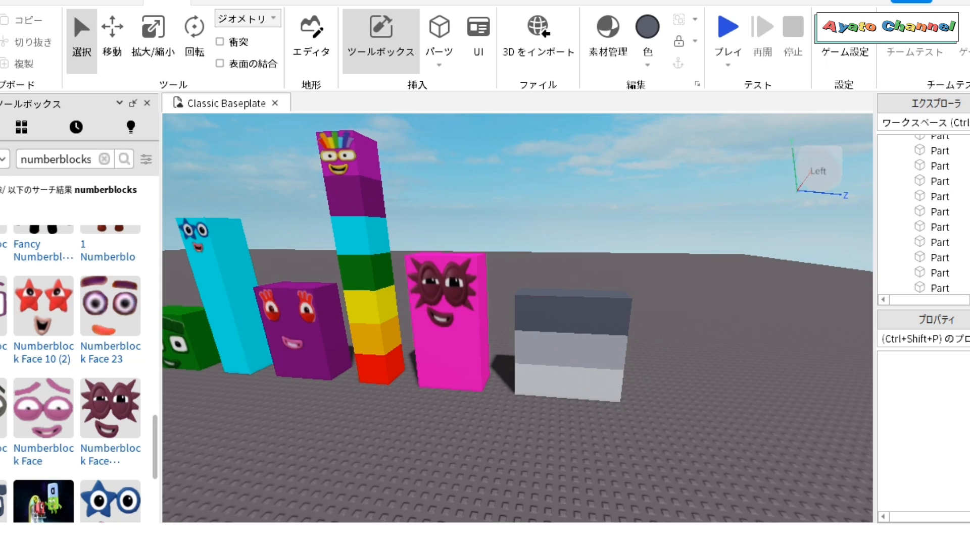
Select and group the grey nine block's cubes to give it the glasses Numberblock face.
scroll(down, 3)
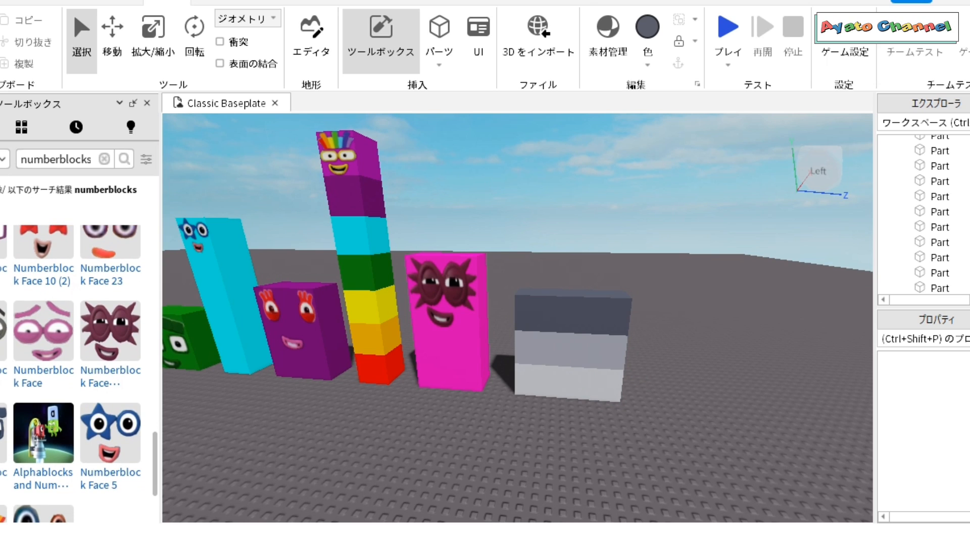
click(566, 315)
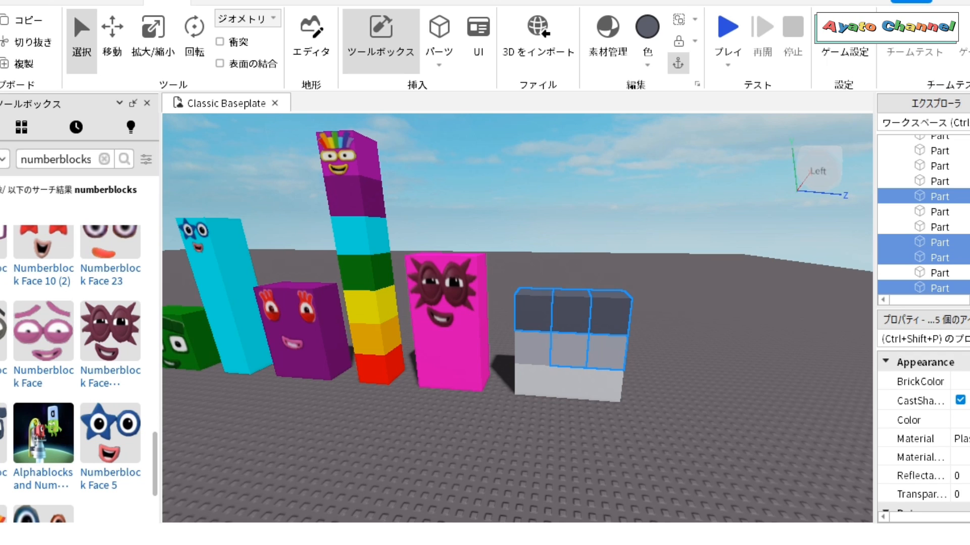
right_click(568, 337)
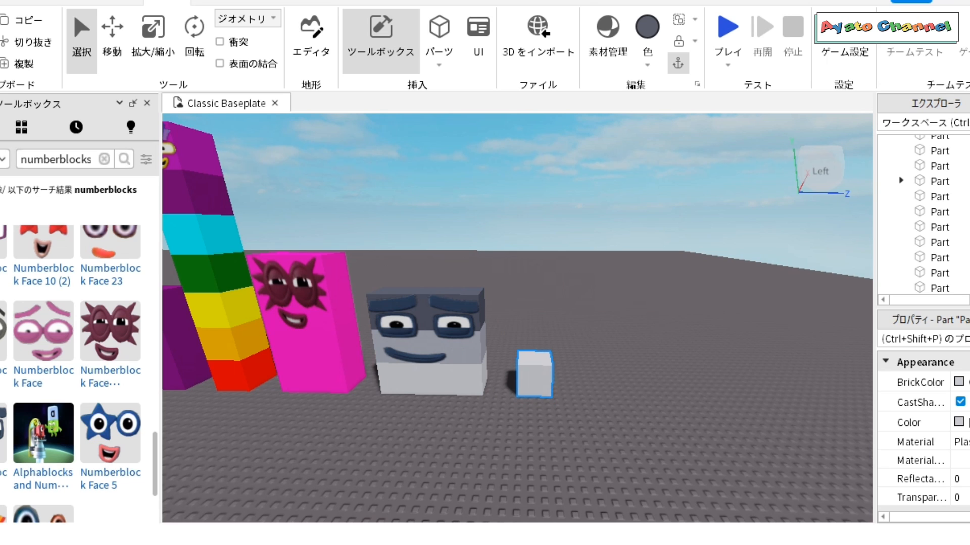
Paint the cube white and union the stacked cubes into one tall block of ten.
click(646, 26)
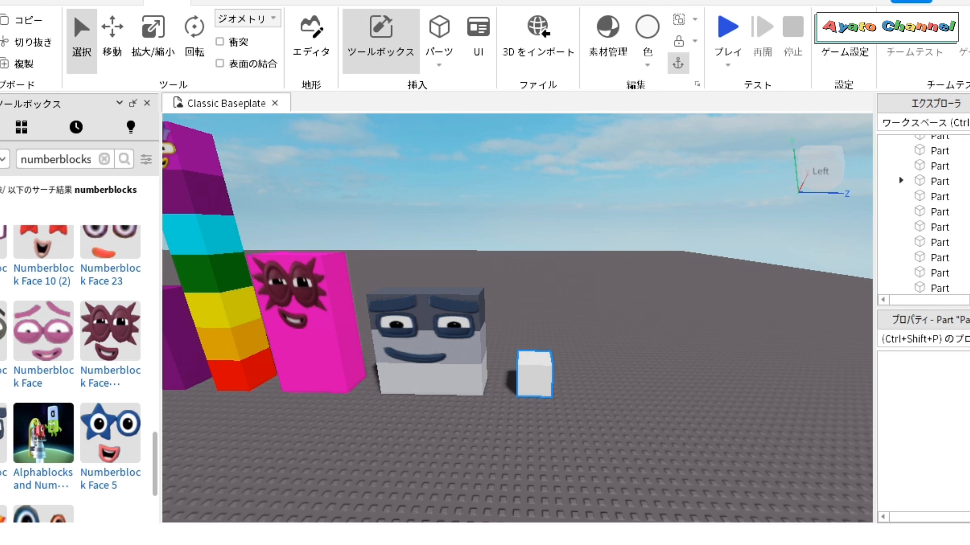
click(939, 288)
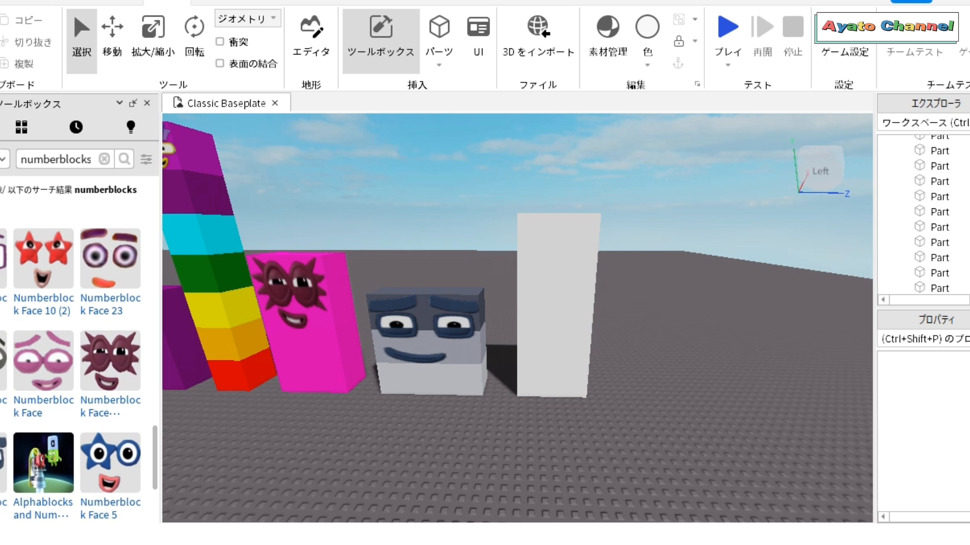
scroll(down, 3)
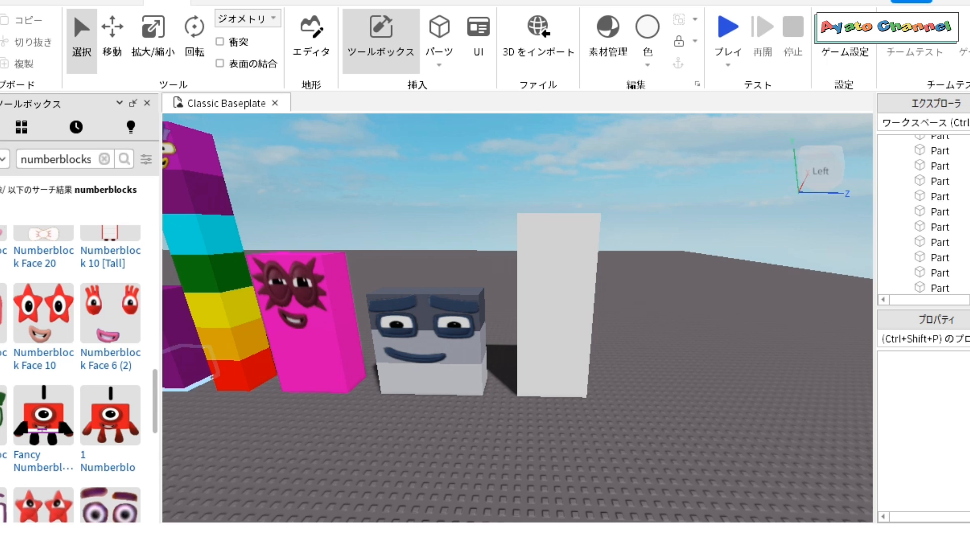
mouse_move(42, 315)
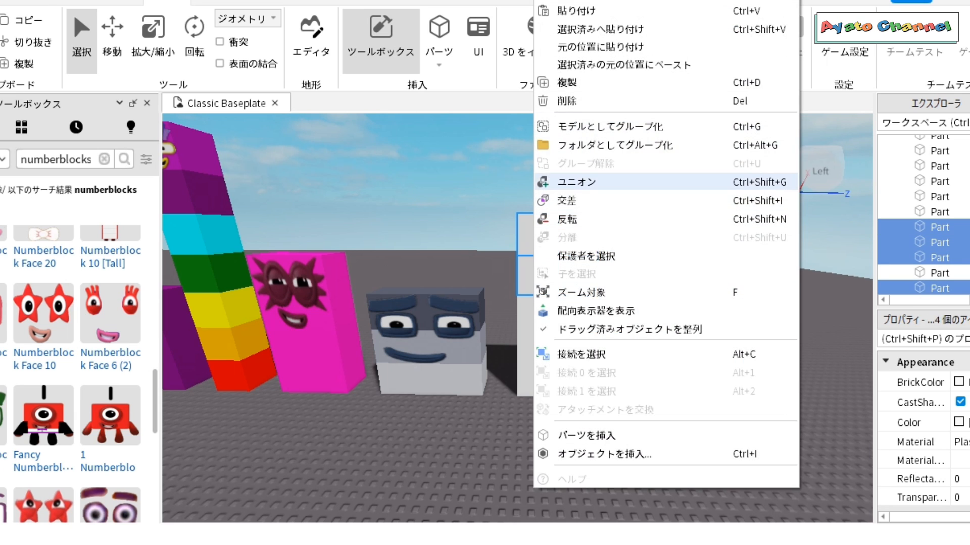
click(576, 182)
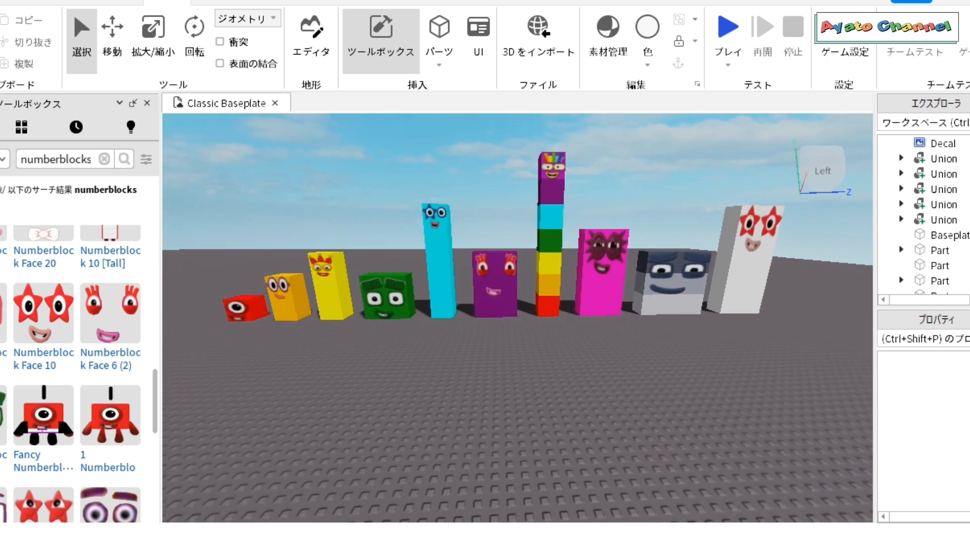
Start a play test with the avatar spawning on the baseplate.
click(728, 27)
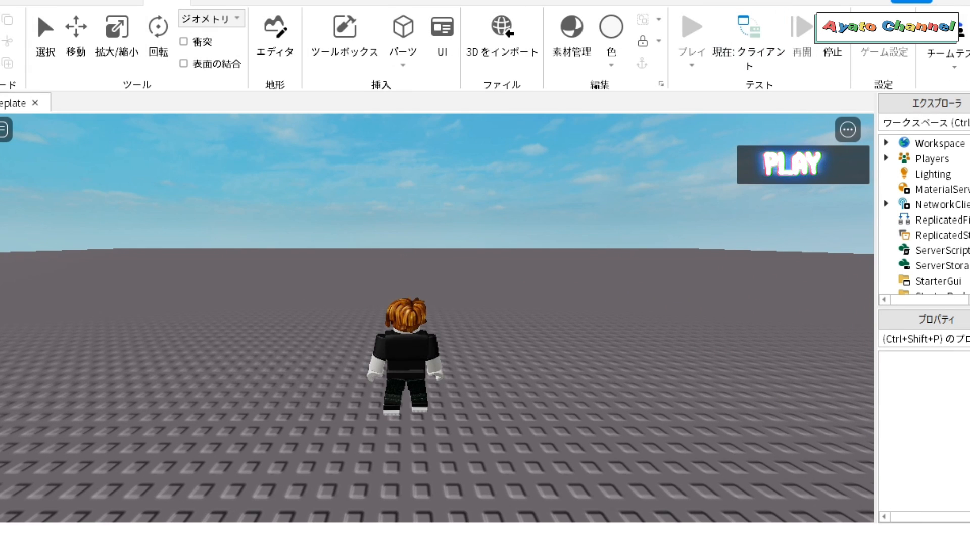
mouse_move(645, 208)
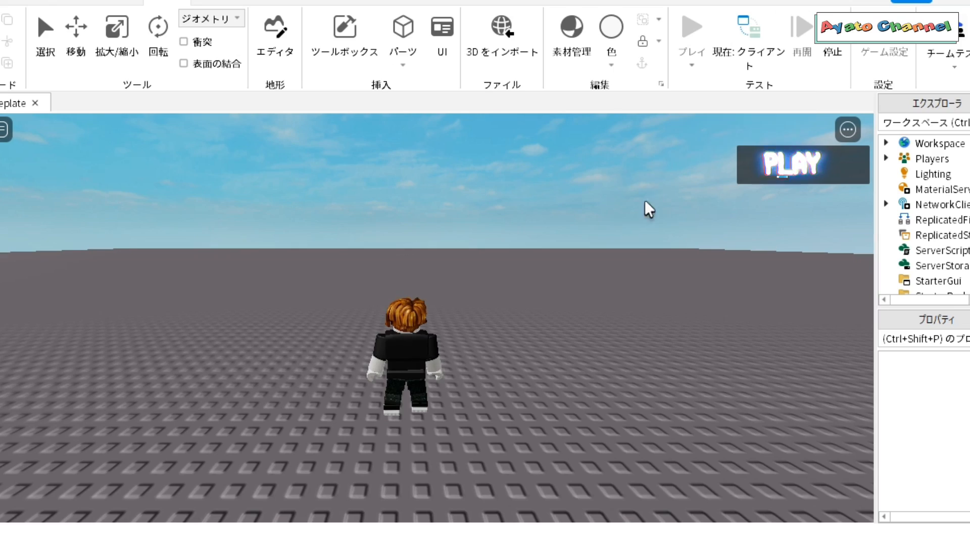